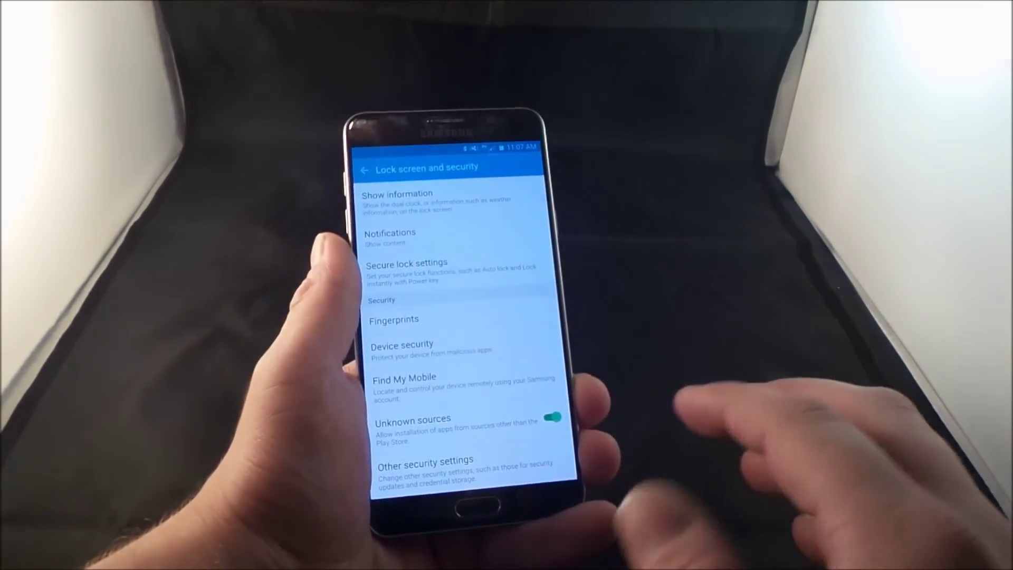
{"action": "left_click", "coordinate": [556, 417]}
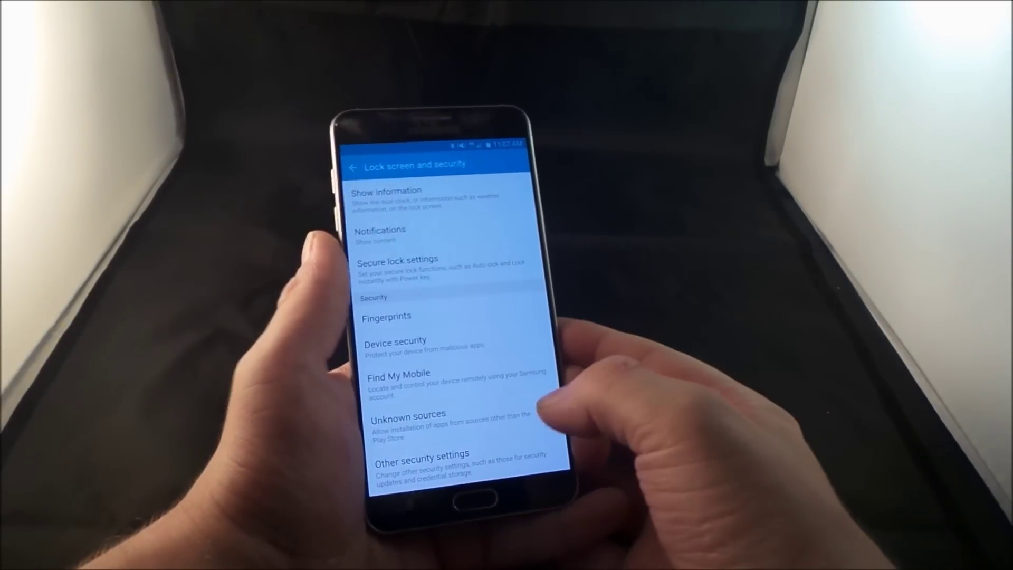